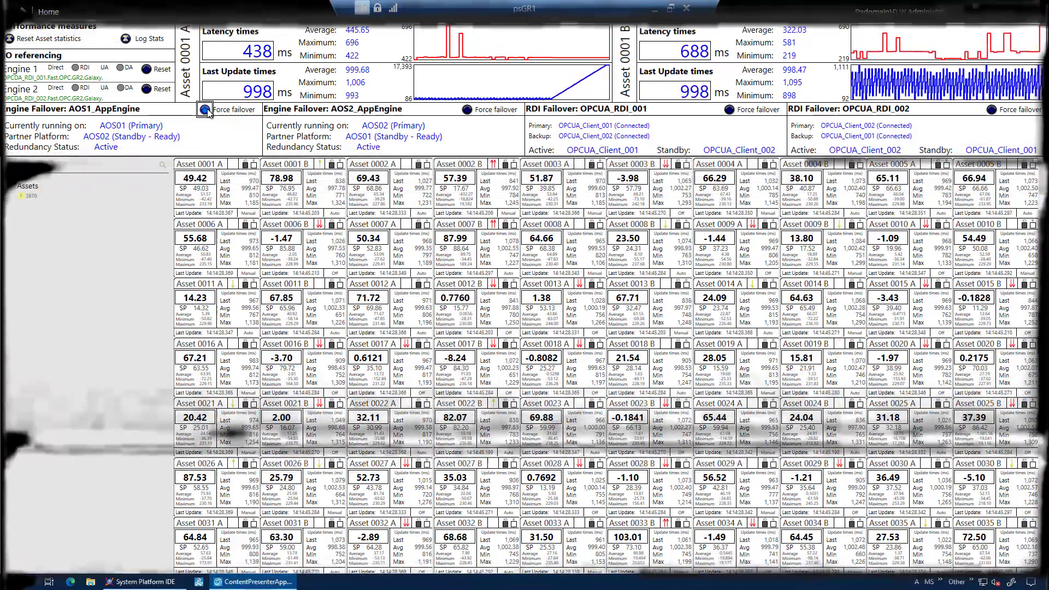
Open the AOS1_AppEngine and AOS2_AppEngine editors from the System Platform IDE Deployment view
click(202, 109)
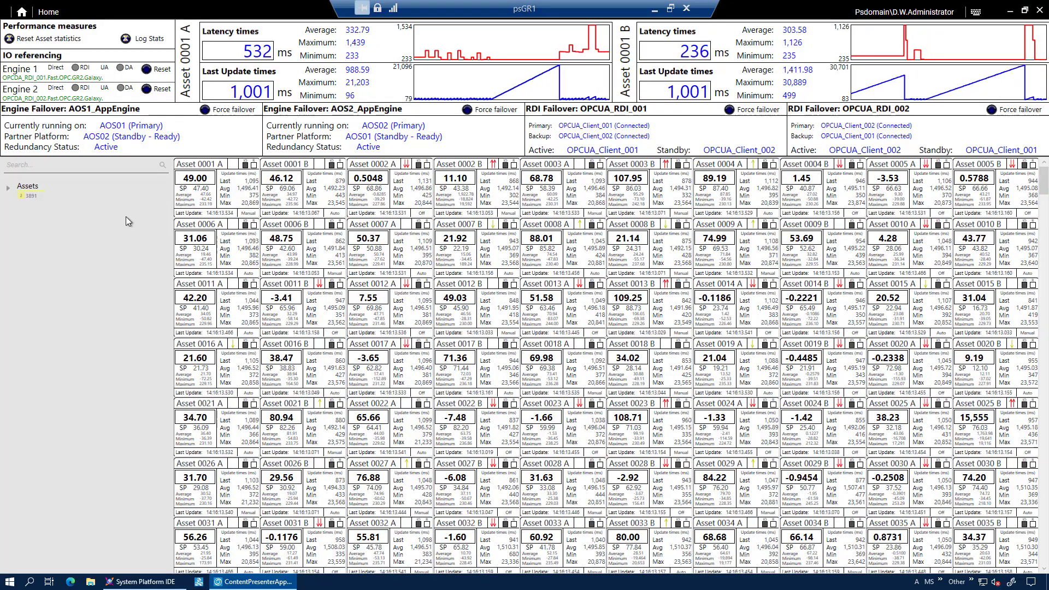
click(139, 582)
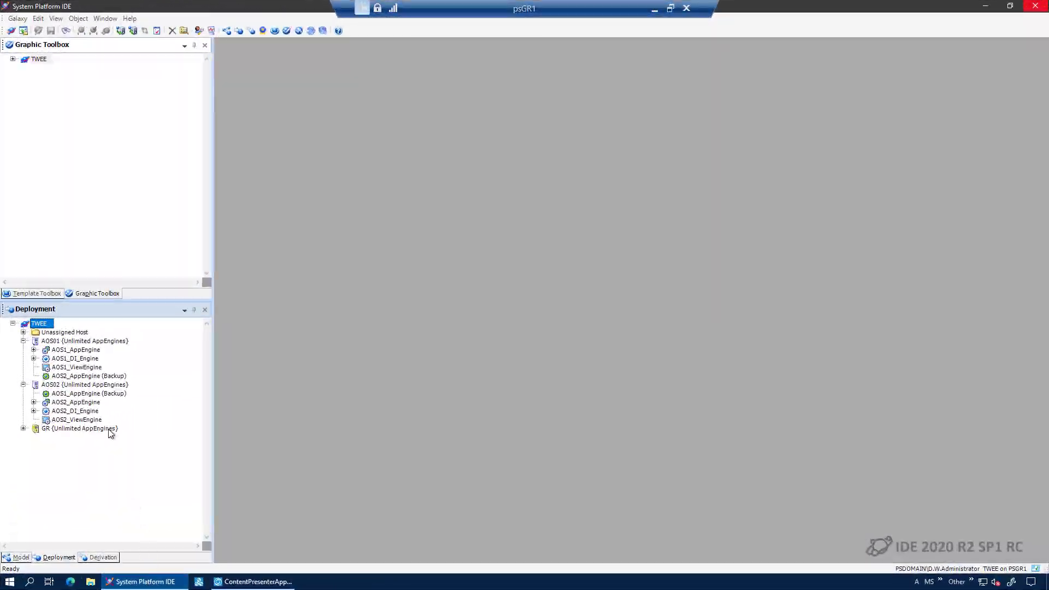
click(75, 349)
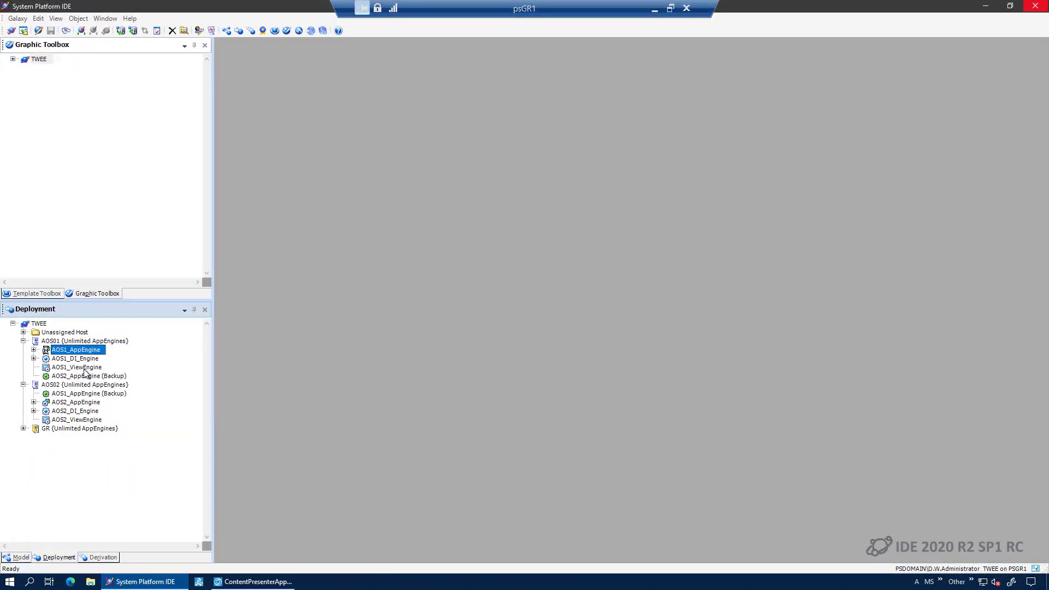
double_click(75, 349)
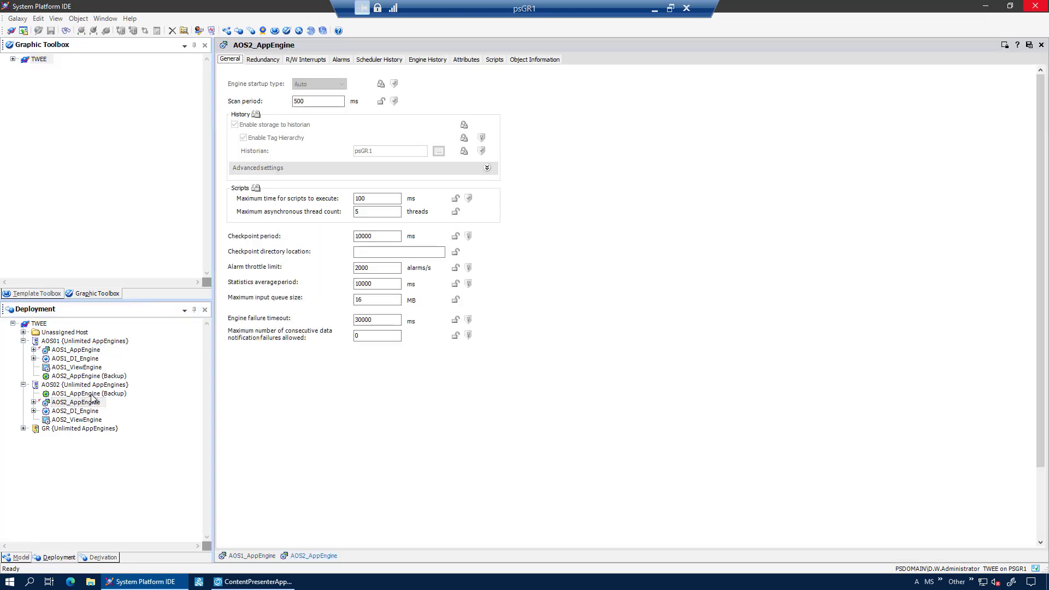
Review AOS2_AppEngine's redundancy settings, then return to the ContentPresenter failover dashboard
click(262, 59)
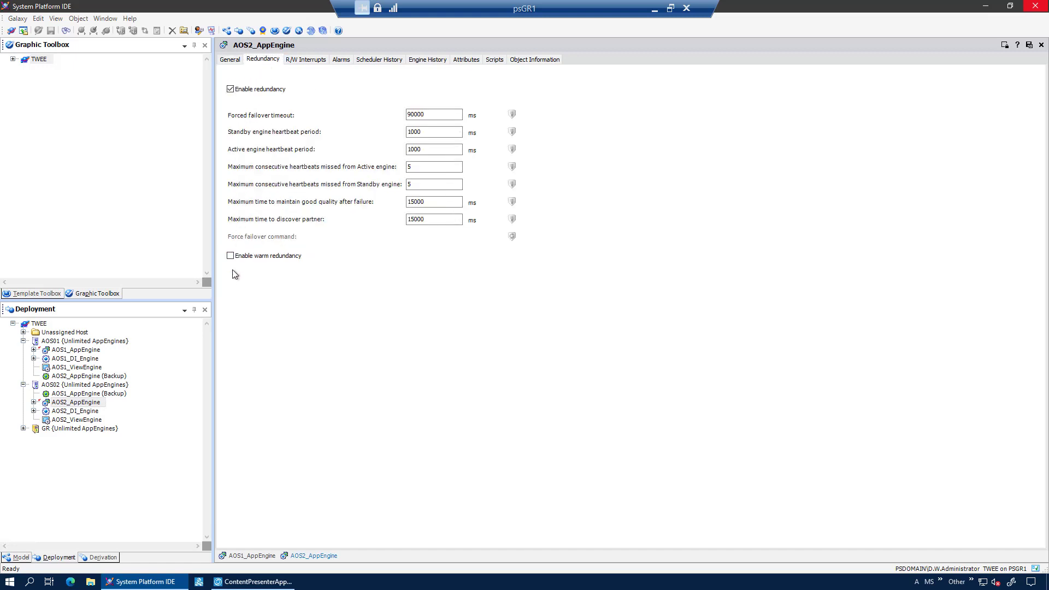
click(230, 255)
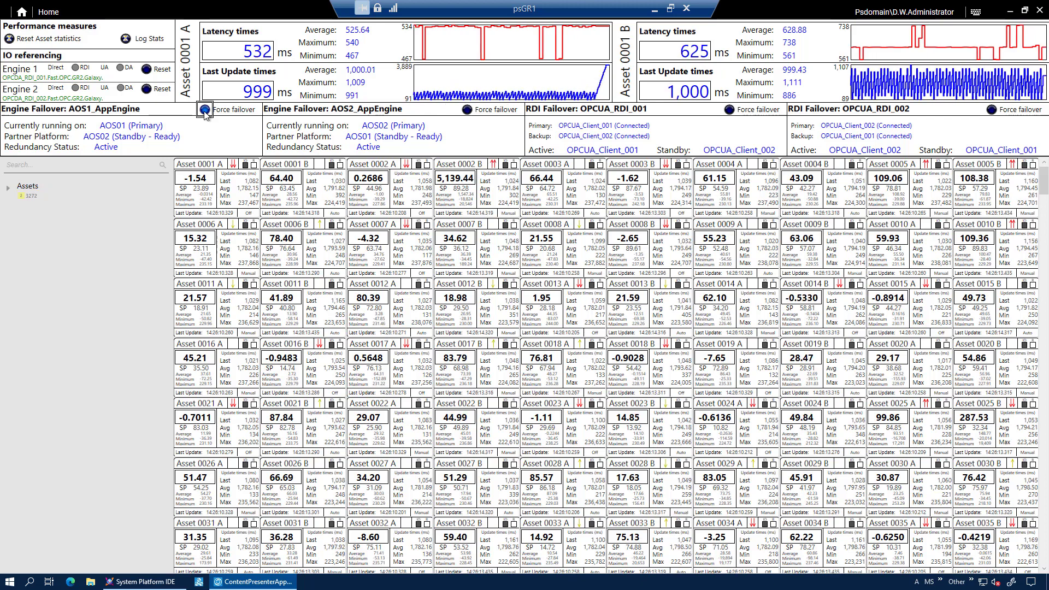
Force failover of AOS1_AppEngine from the Engine Failover panel
click(220, 110)
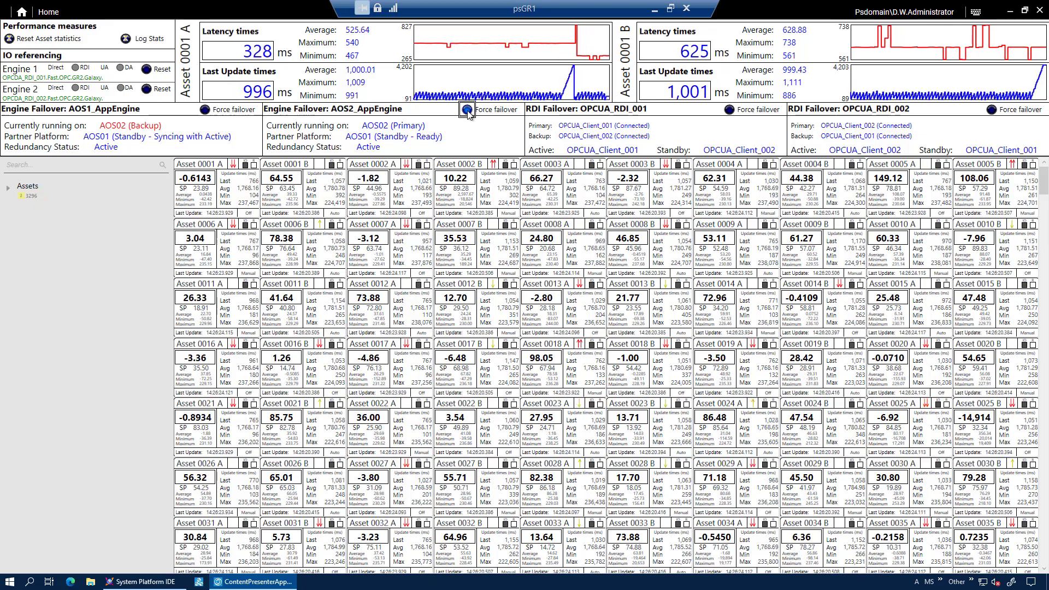
Force AOS2_AppEngine failover twice, watching Last Update maximum stay under five seconds
click(466, 109)
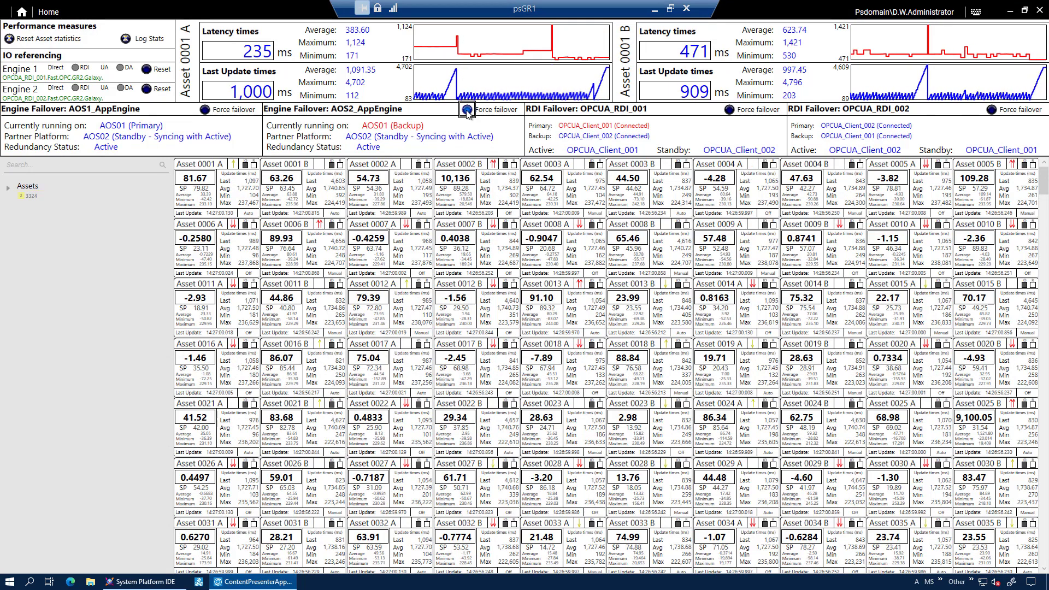
click(465, 109)
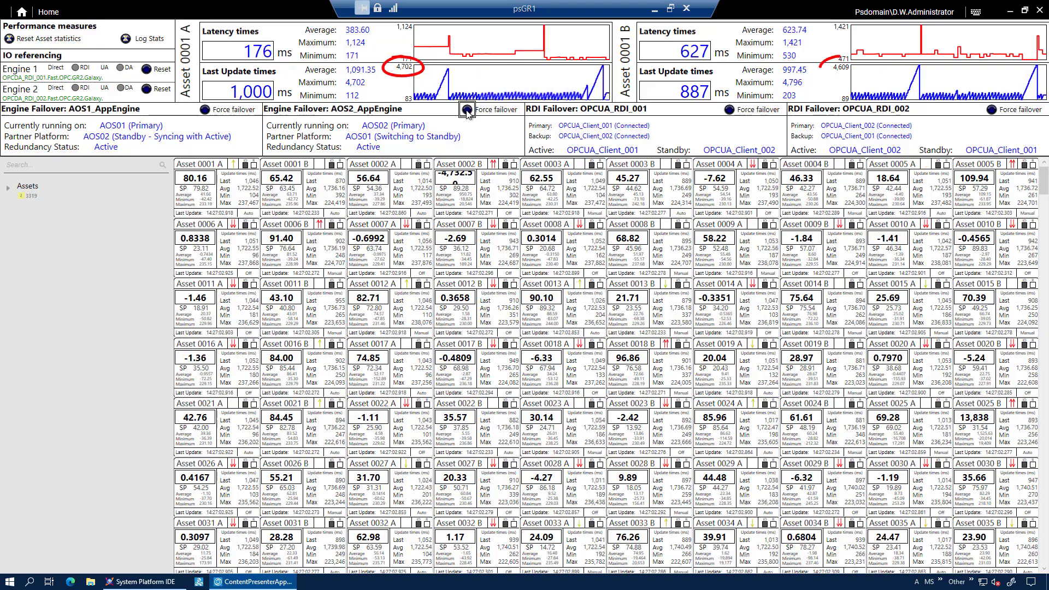